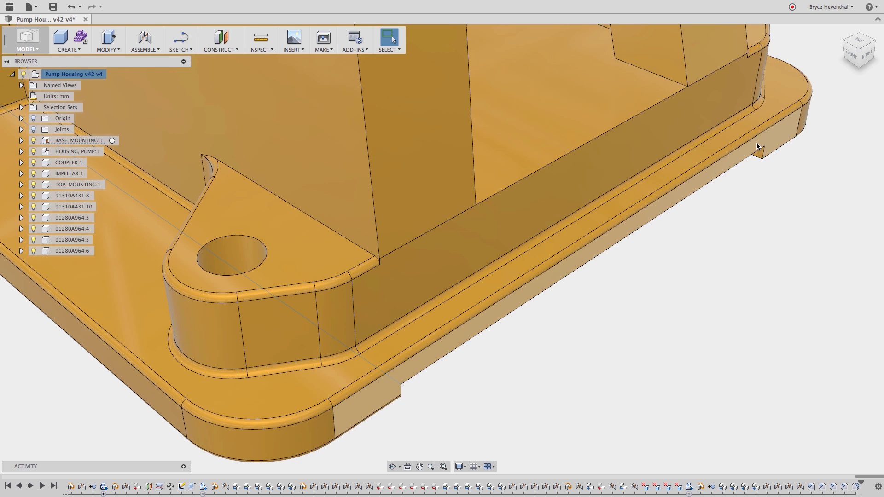
mouse_move(765, 179)
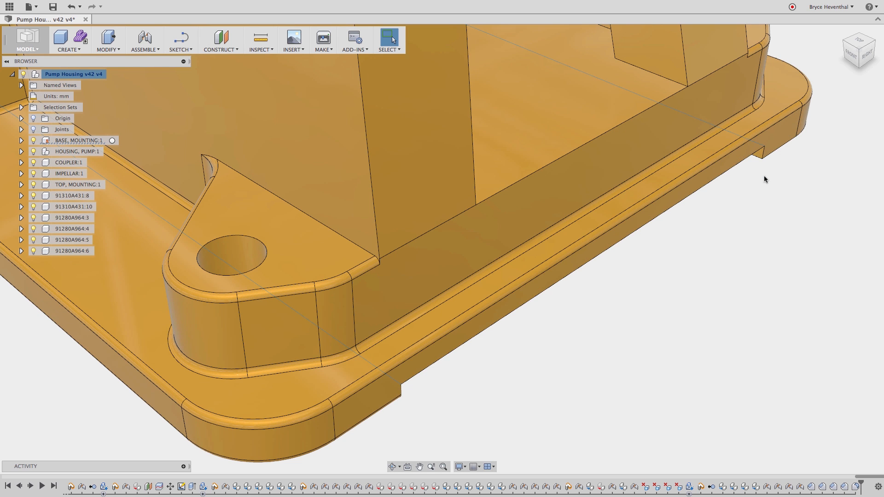
- Start a fillet on the base mounting edge from its right-click menu
right_click(765, 179)
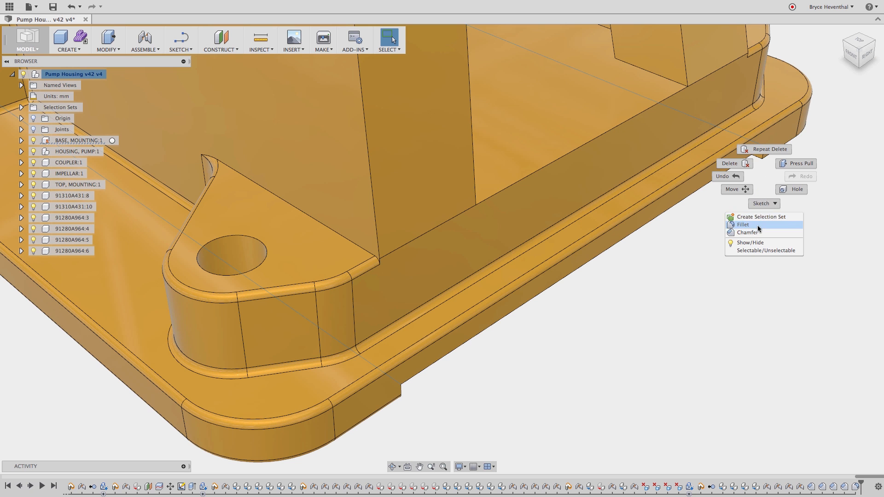
click(743, 224)
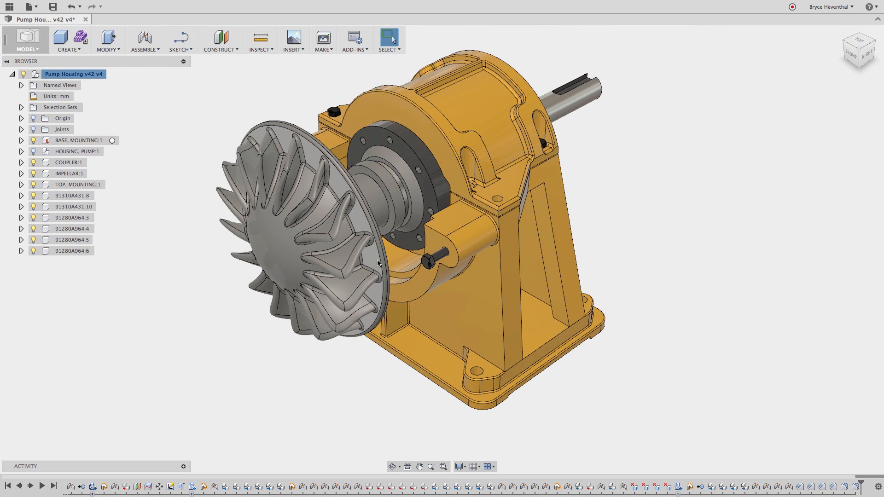
- Pick a face hidden behind the impeller, sketch on it, then stop the sketch
click(378, 263)
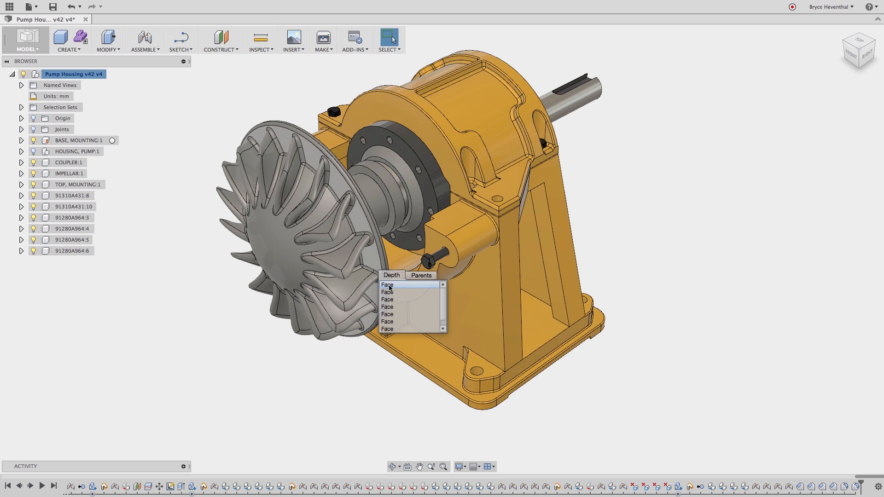
mouse_move(387, 292)
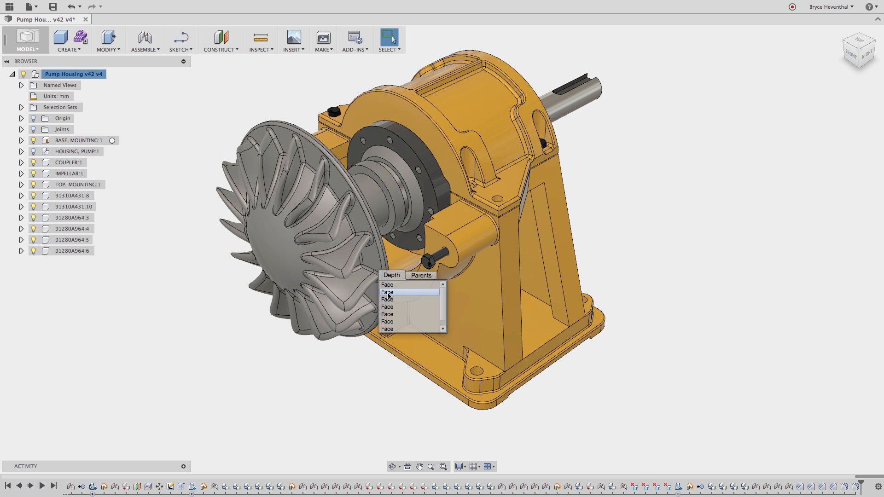
right_click(388, 292)
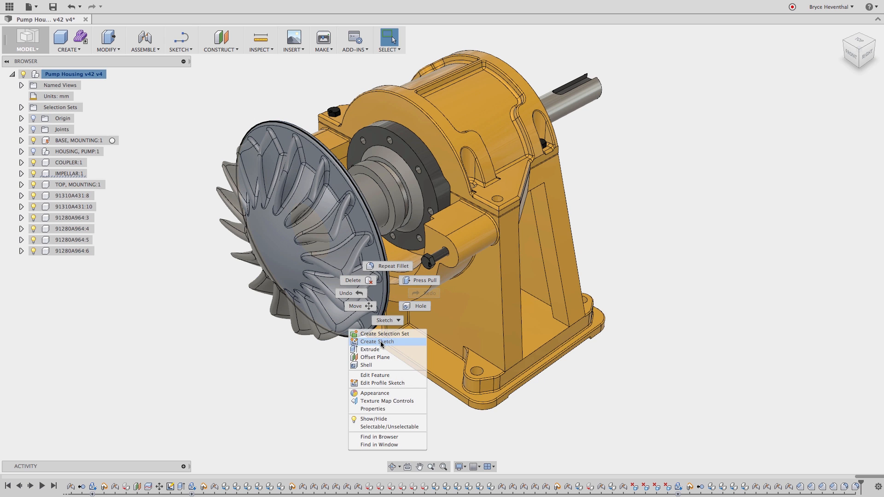
click(376, 342)
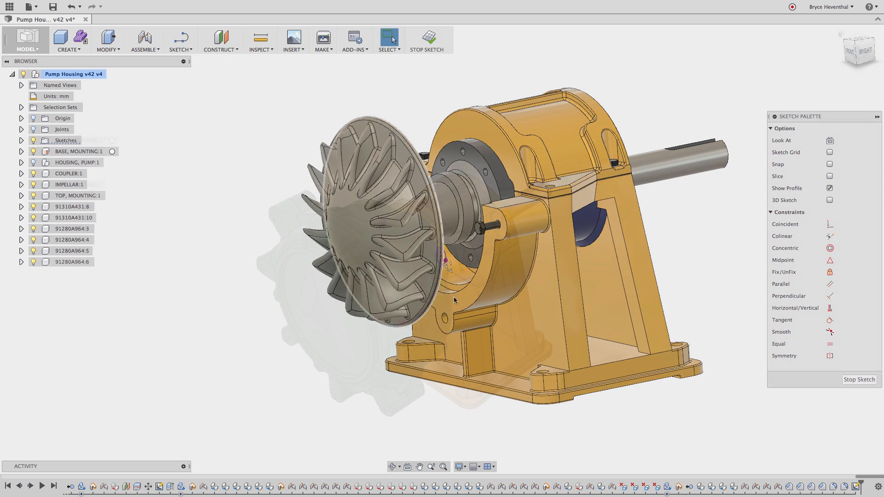
click(427, 39)
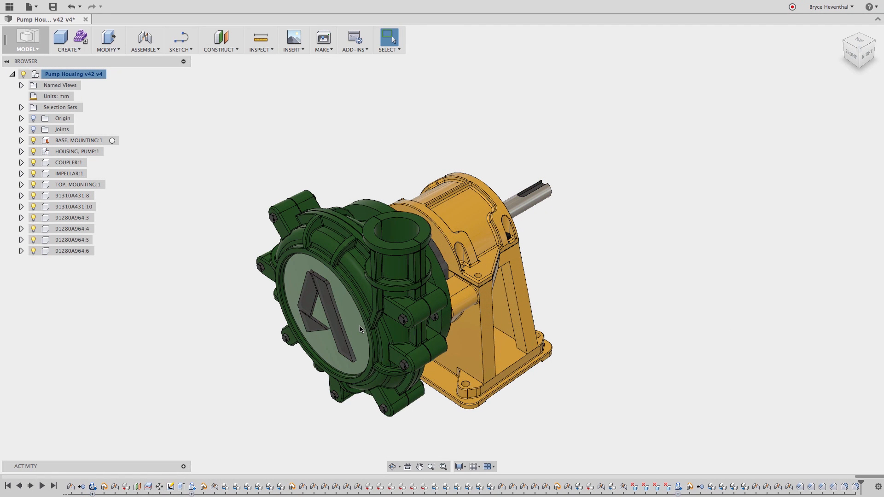
- List the front housing face's parent components through Select Other's Parents tab
click(361, 330)
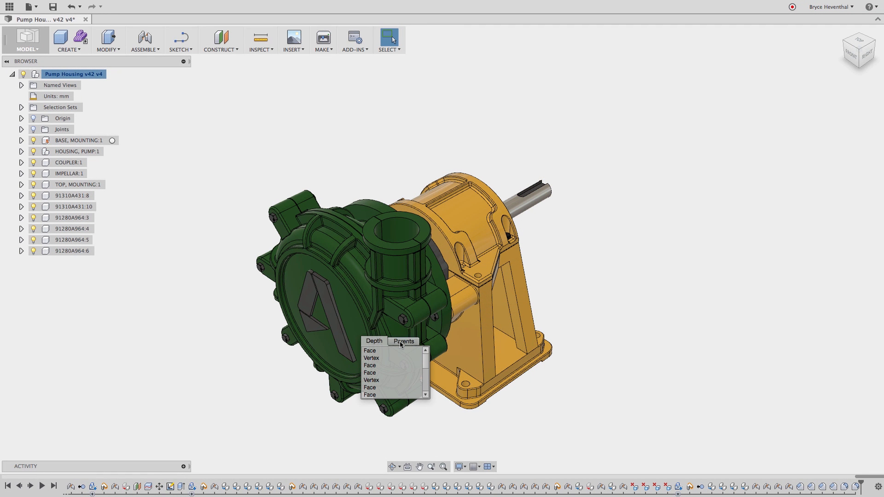
click(403, 341)
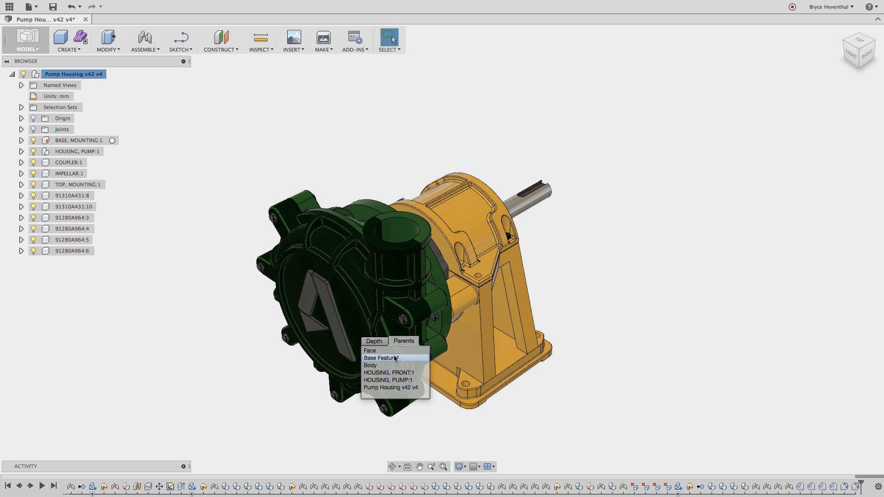
mouse_move(389, 372)
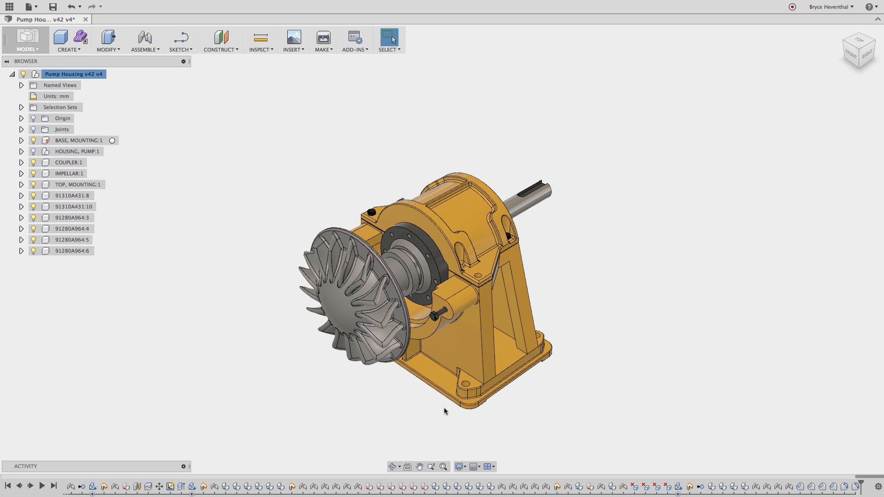
- In Simulation, add a structural constraint on the base's hidden bottom face
click(27, 40)
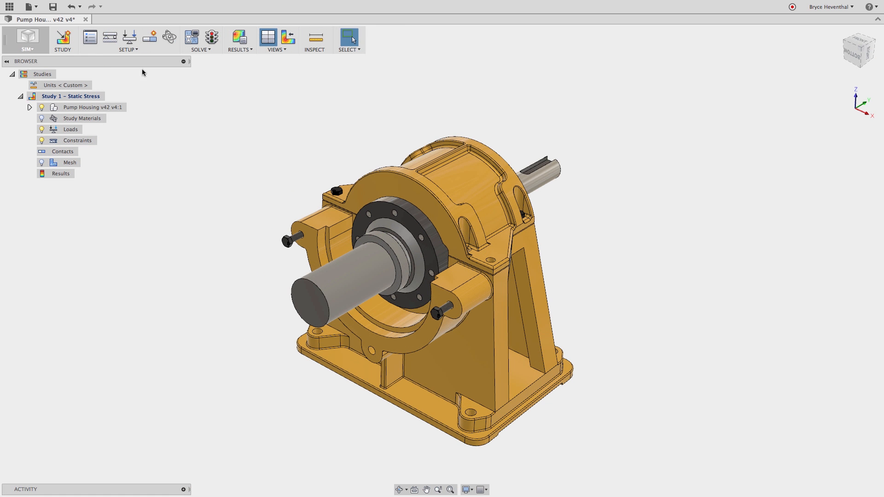
click(110, 37)
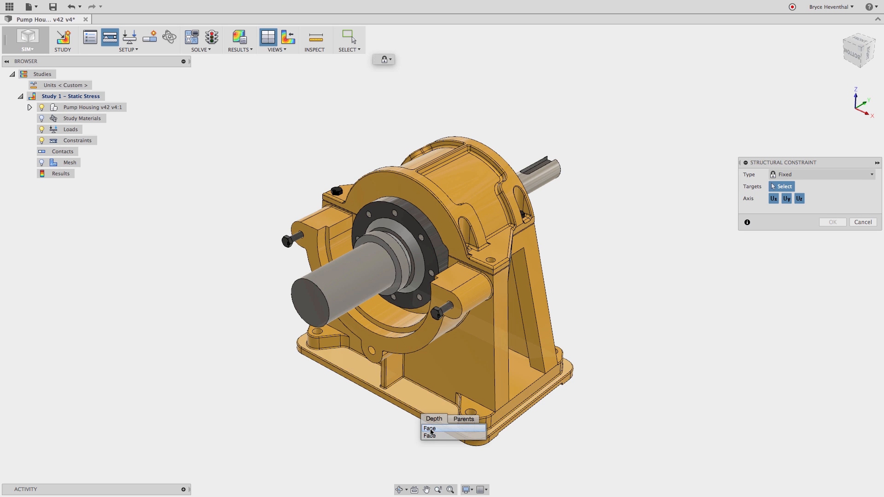
click(429, 429)
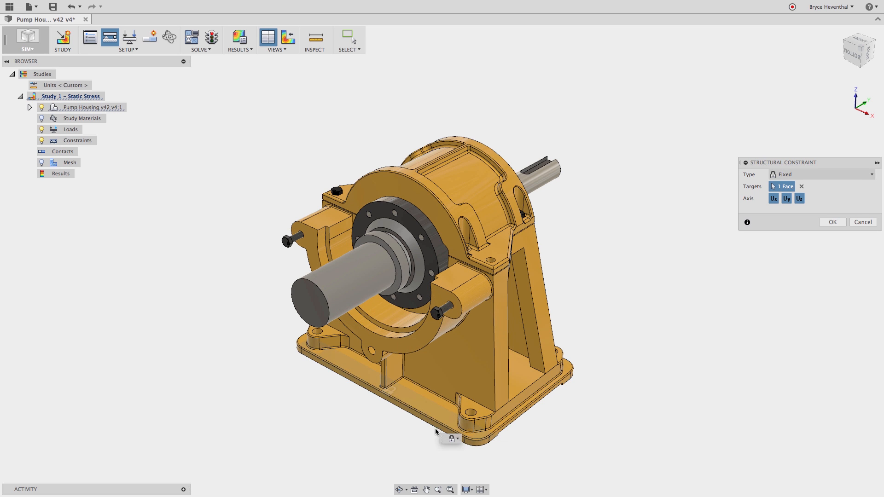